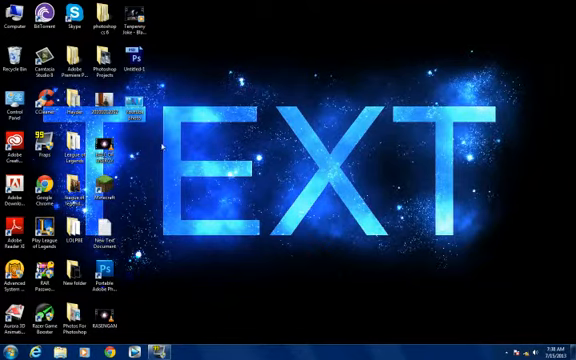
Step: Open Startup and Recovery settings from Control Panel's System page via Advanced system settings
left_click(10, 352)
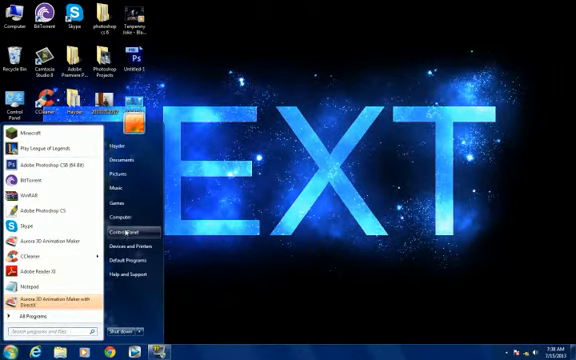
left_click(122, 231)
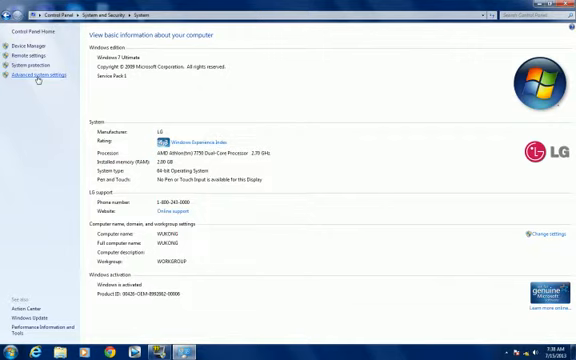
left_click(37, 74)
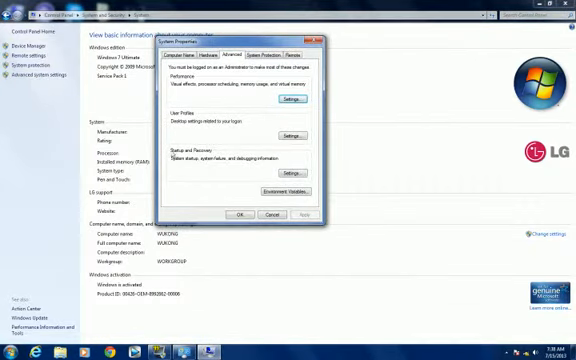
left_click(294, 172)
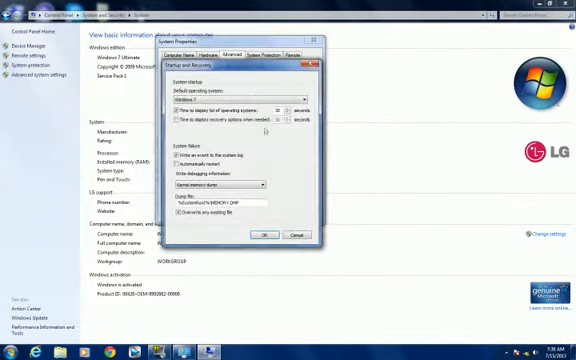